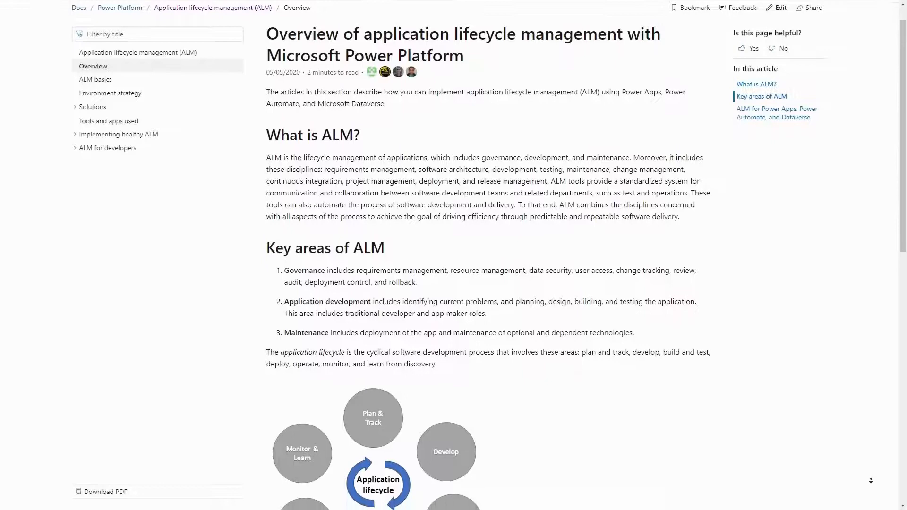
- Scroll the ALM overview past the lifecycle diagram to the 'ALM for Power Apps, Power Automate, and Dataverse' section
scroll("down", 3)
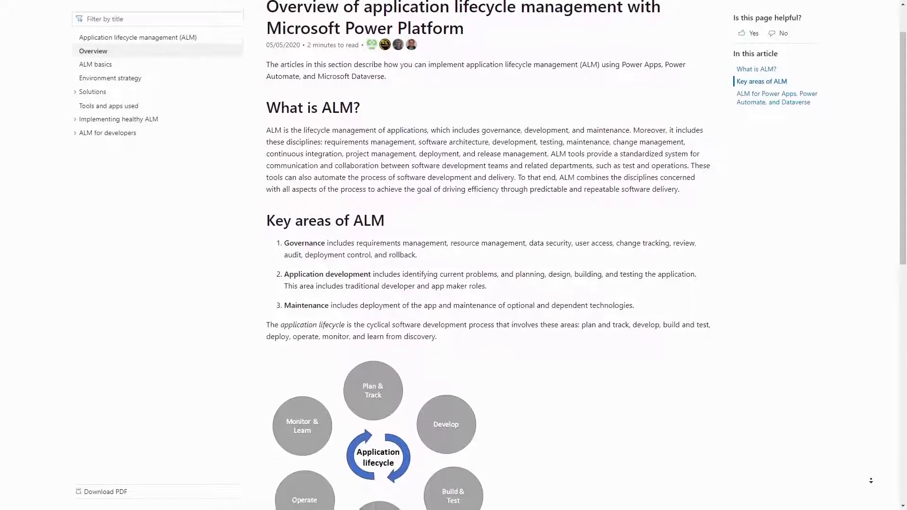
scroll("down", 3)
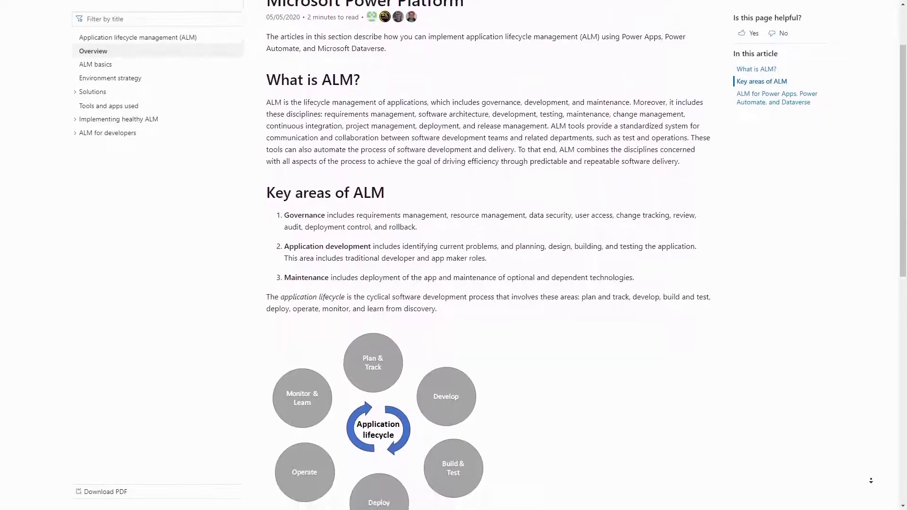
scroll("down", 3)
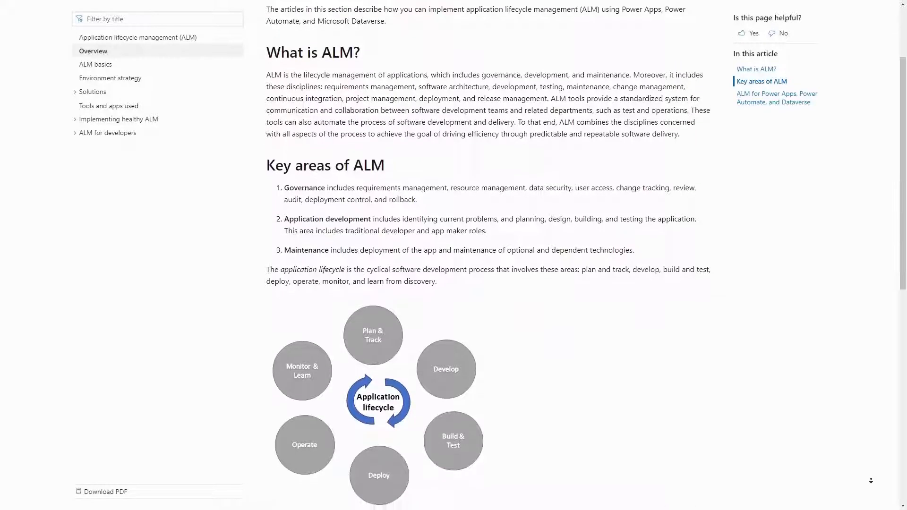
scroll("down", 3)
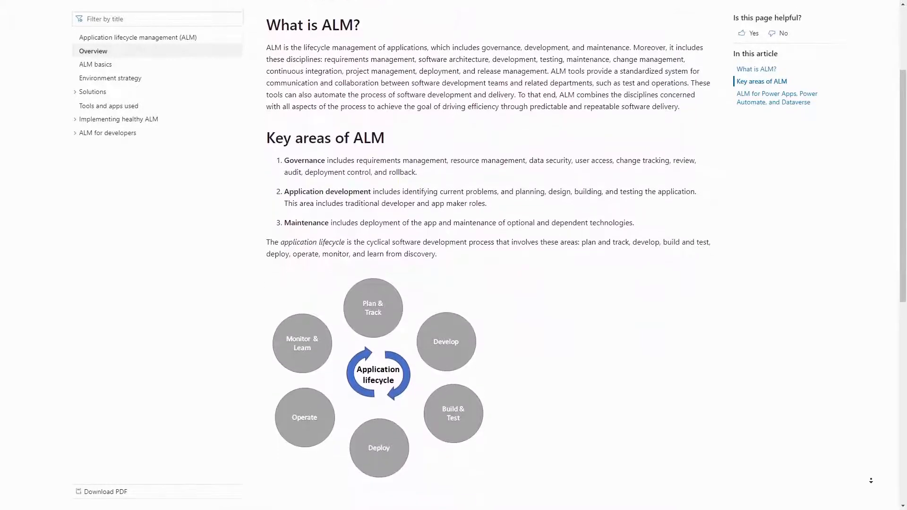
scroll("down", 3)
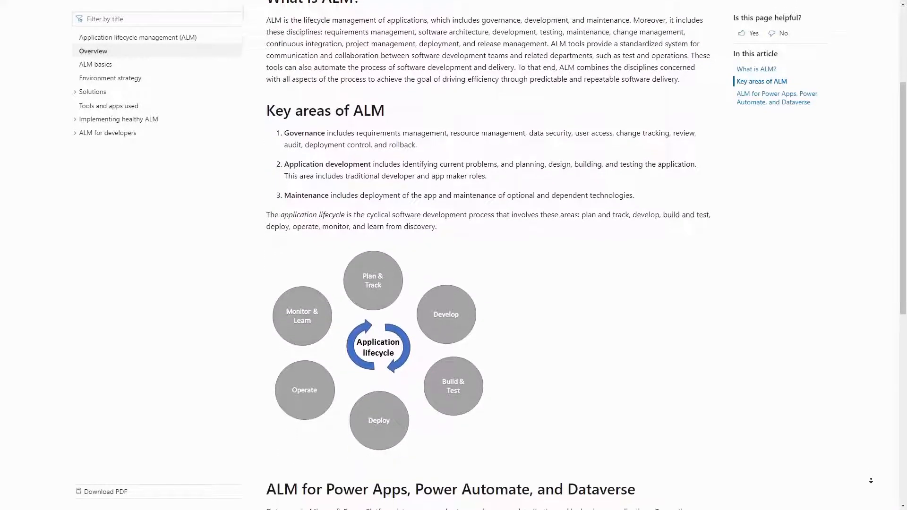
scroll("down", 3)
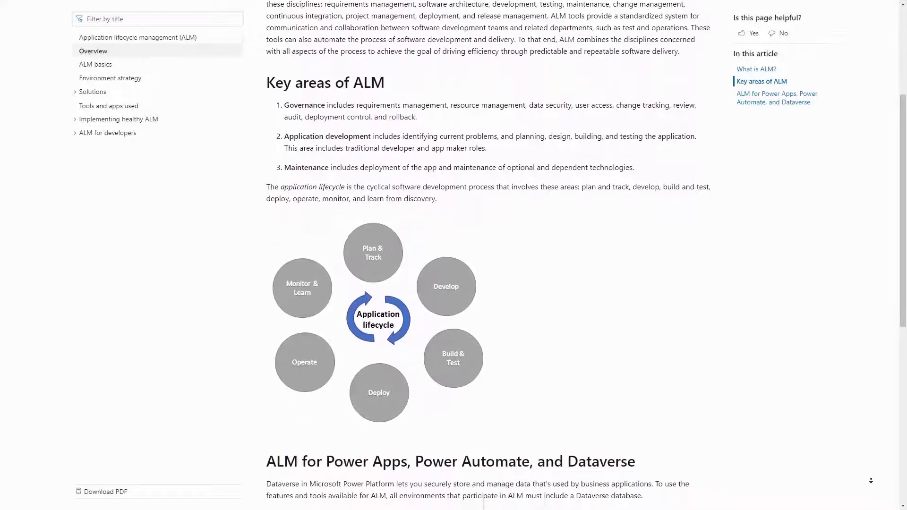
scroll("down", 3)
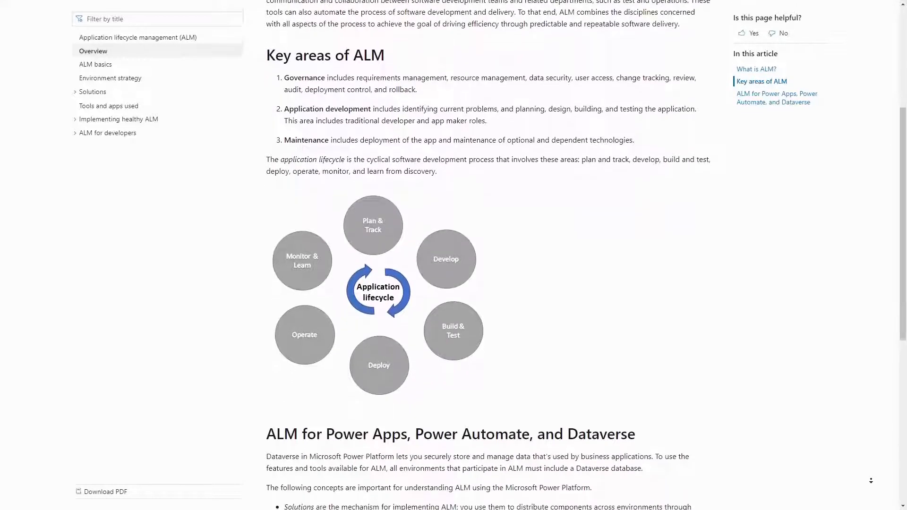
scroll("down", 3)
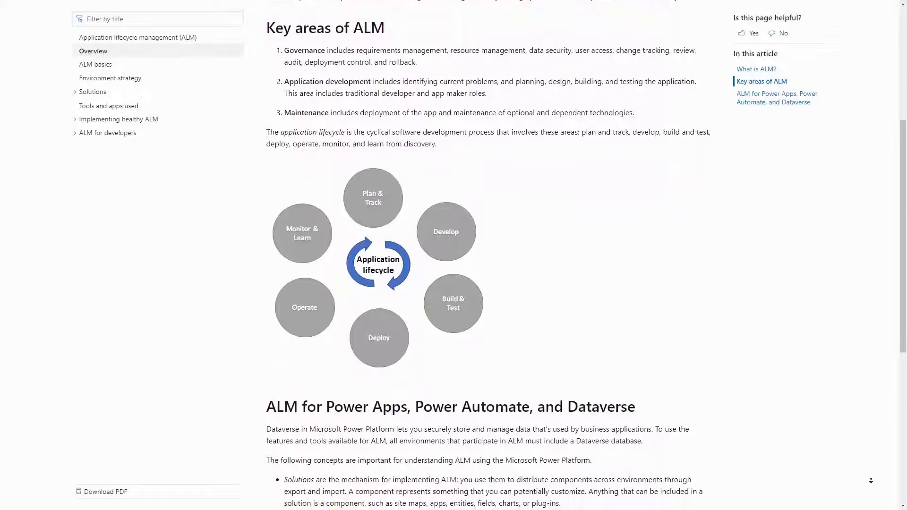
scroll("down", 3)
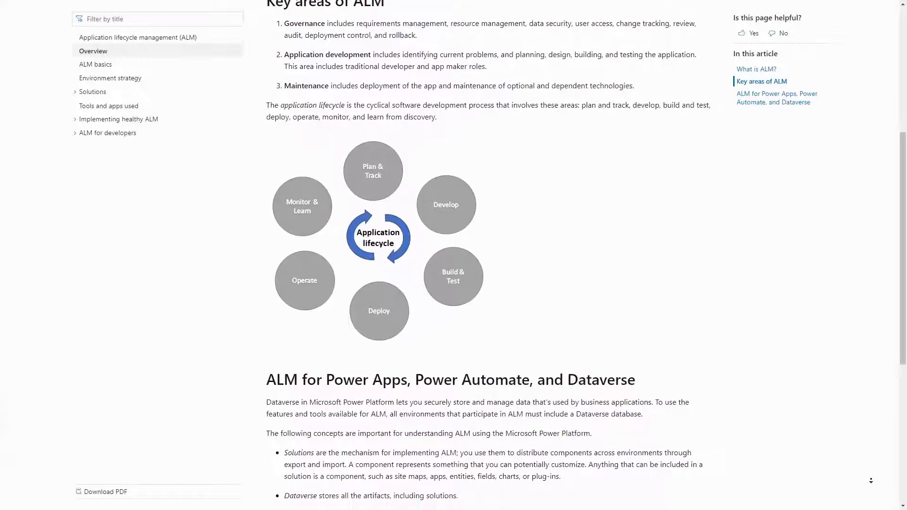
scroll("down", 3)
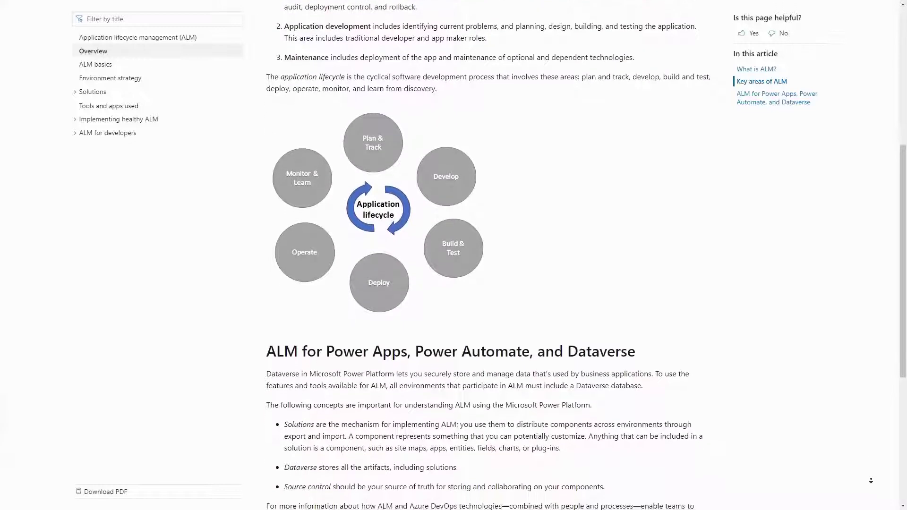
scroll("down", 3)
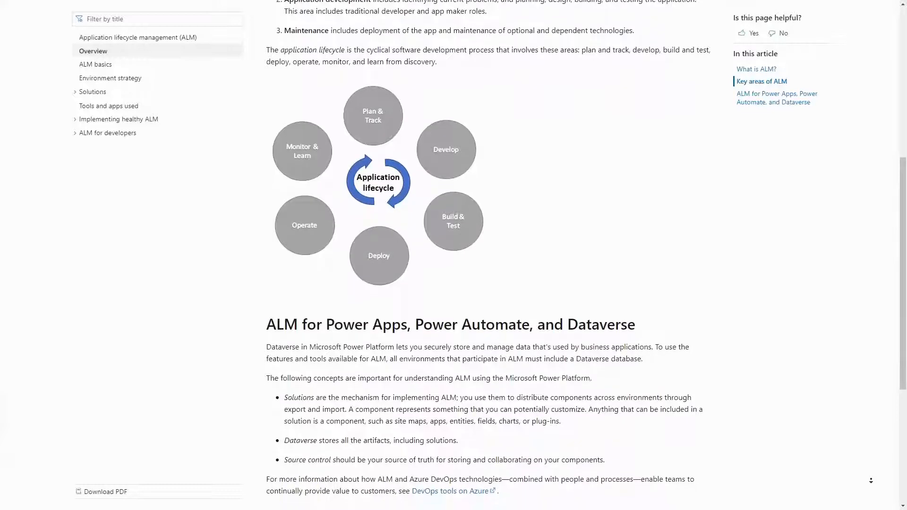
scroll("down", 3)
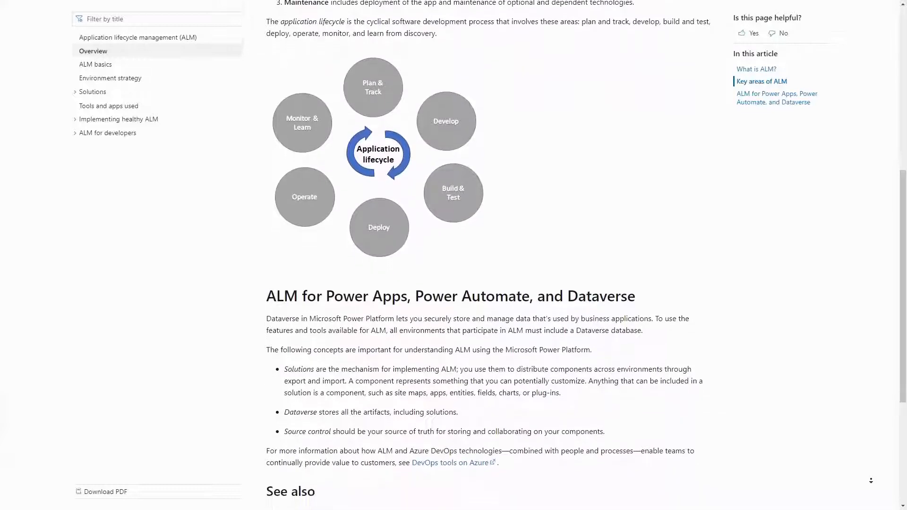
scroll("down", 3)
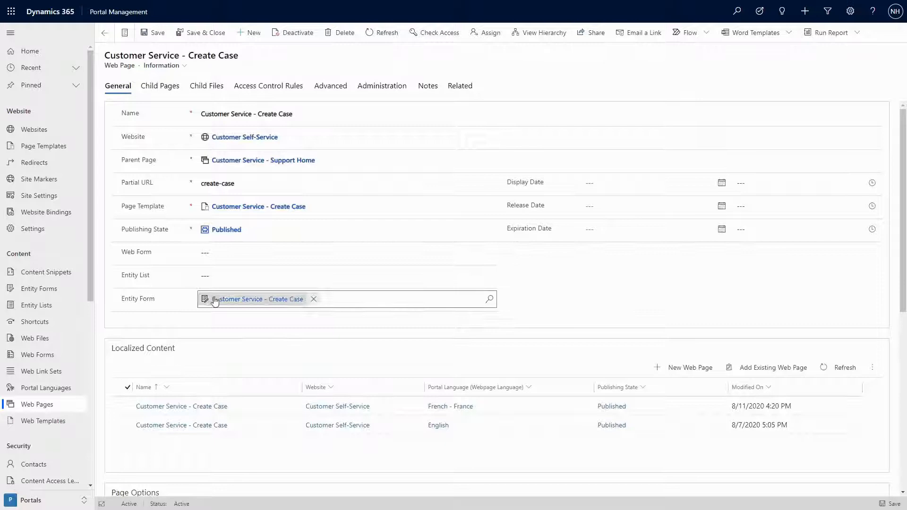
- Open the Create Case entity form from the web page's Entity Form lookup and view its On Success Settings
left_click(257, 299)
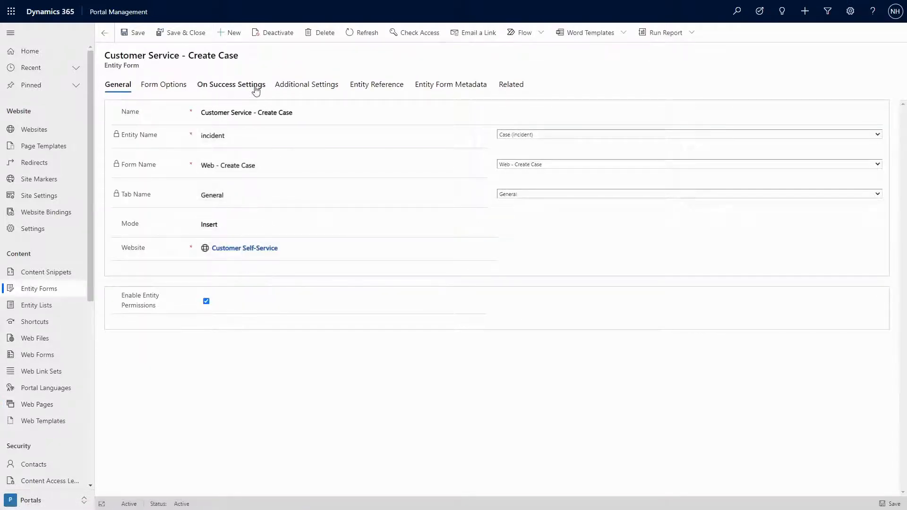
left_click(231, 84)
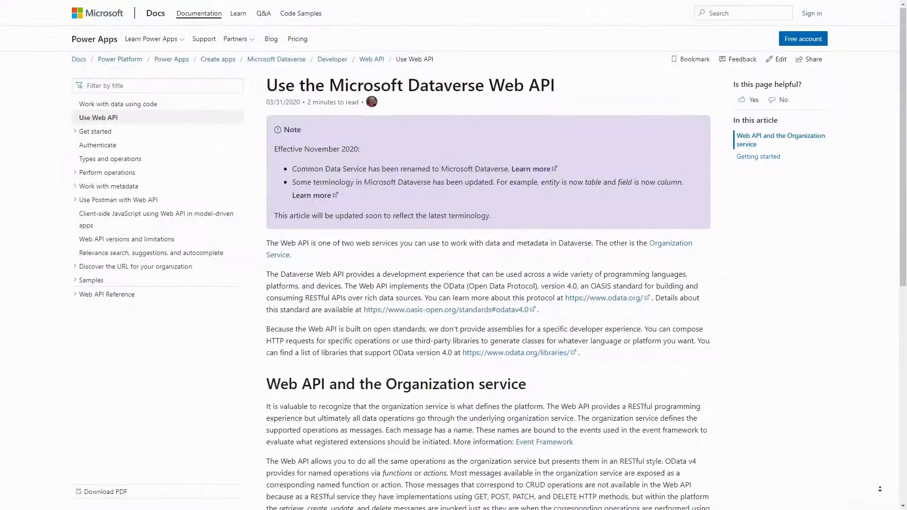
- Scroll further down the Dataverse Web API article before switching to XrmToolBox
scroll("down", 3)
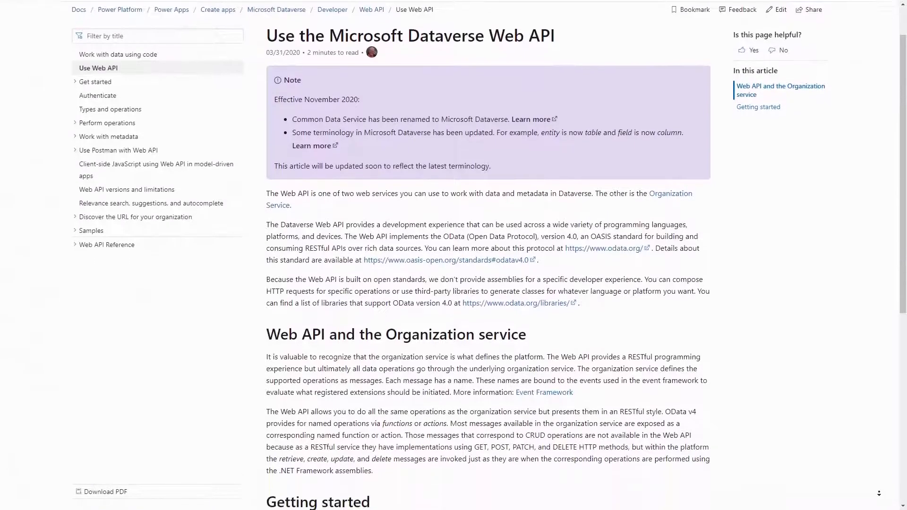
scroll("down", 3)
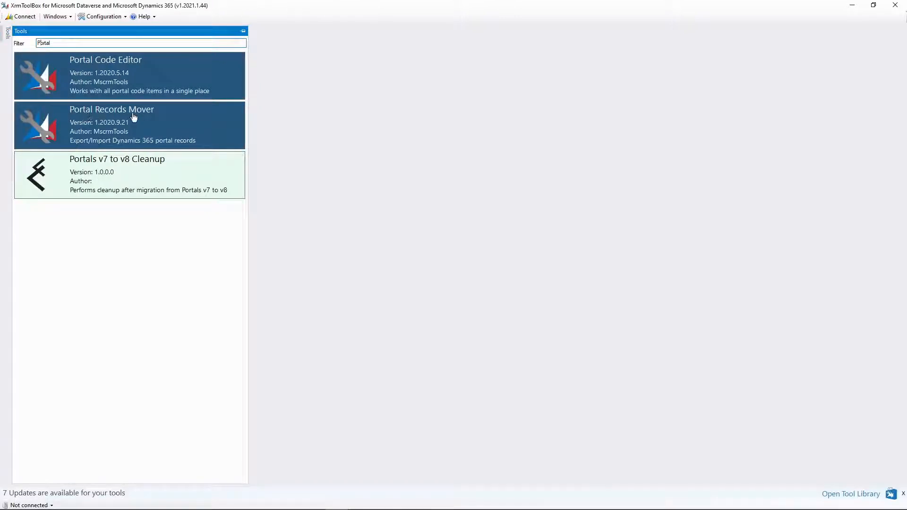
mouse_move(165, 113)
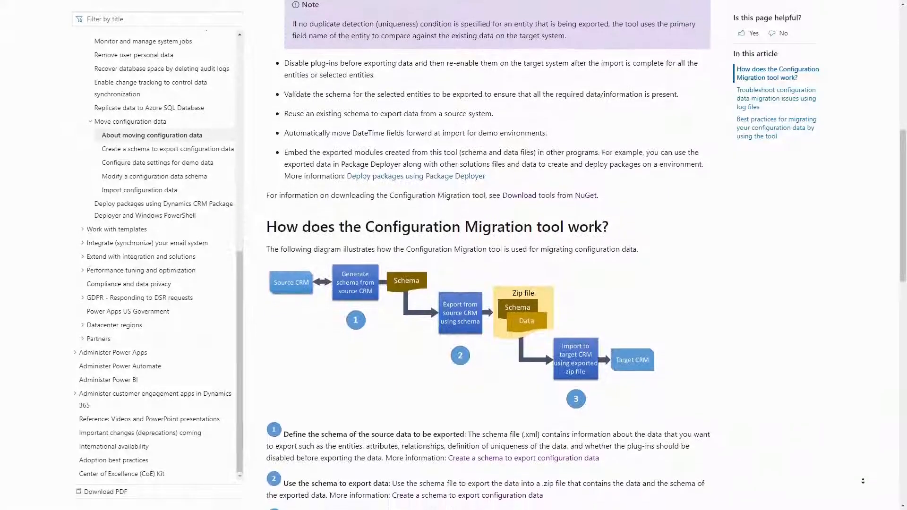
- Scroll to 'How does the Configuration Migration tool work?' and follow the 'Download tools from NuGet' link
scroll("down", 3)
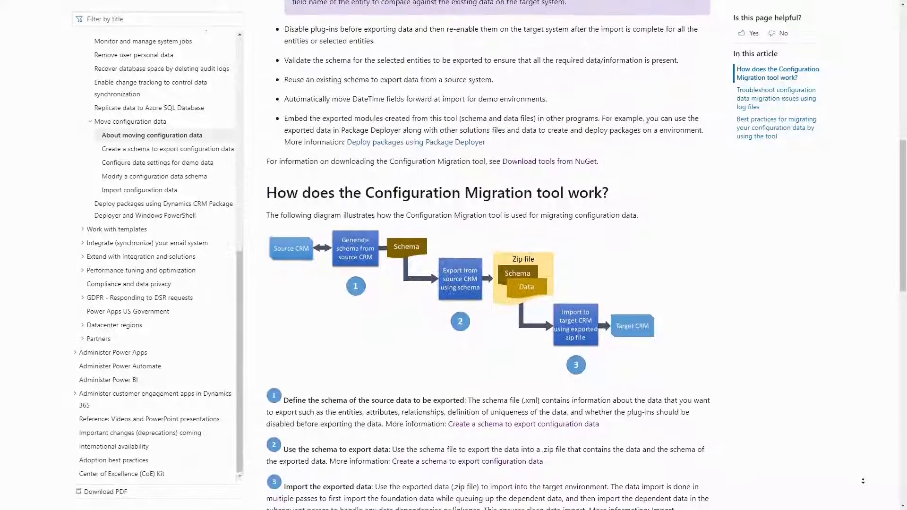
scroll("down", 3)
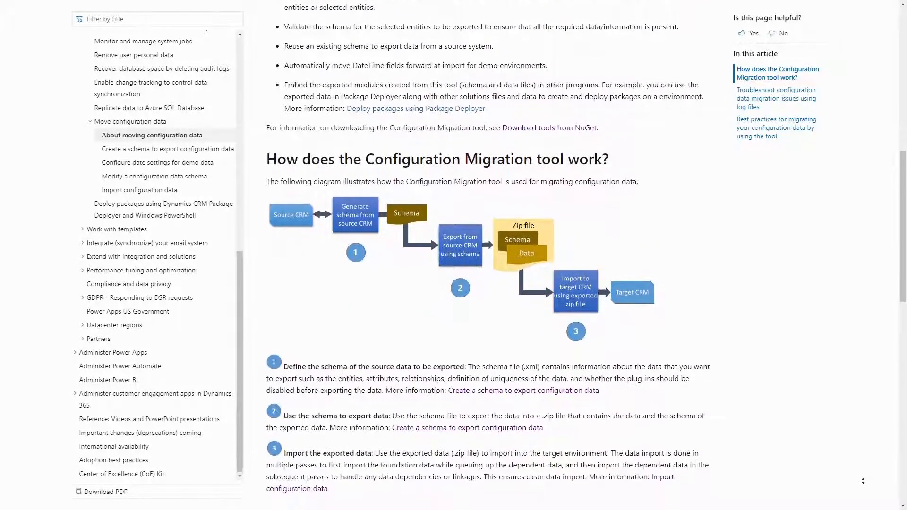
left_click(569, 128)
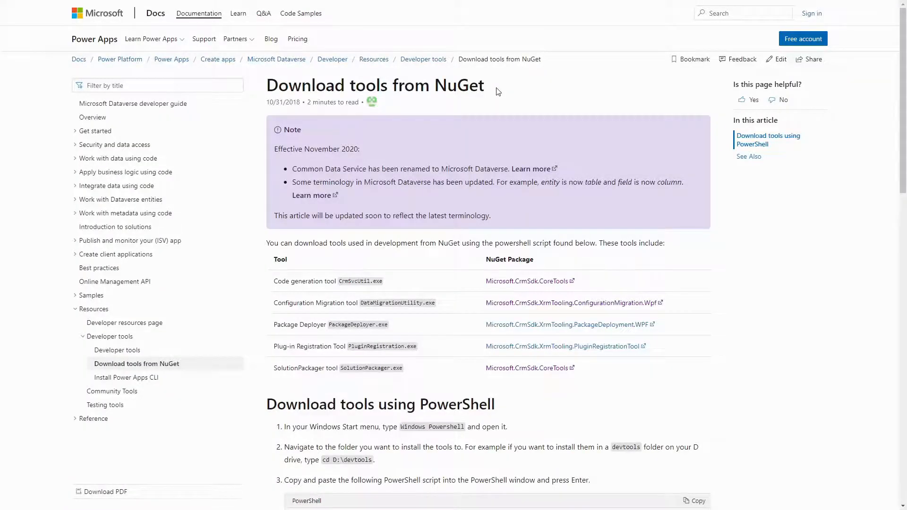
- Follow the Microsoft.CrmSdk.CoreTools link to its NuGet package page
left_click(527, 280)
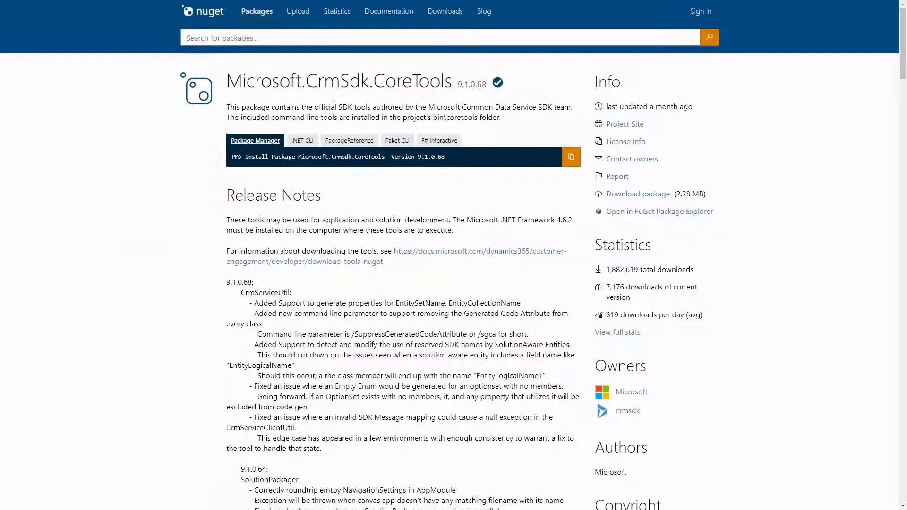
mouse_move(452, 102)
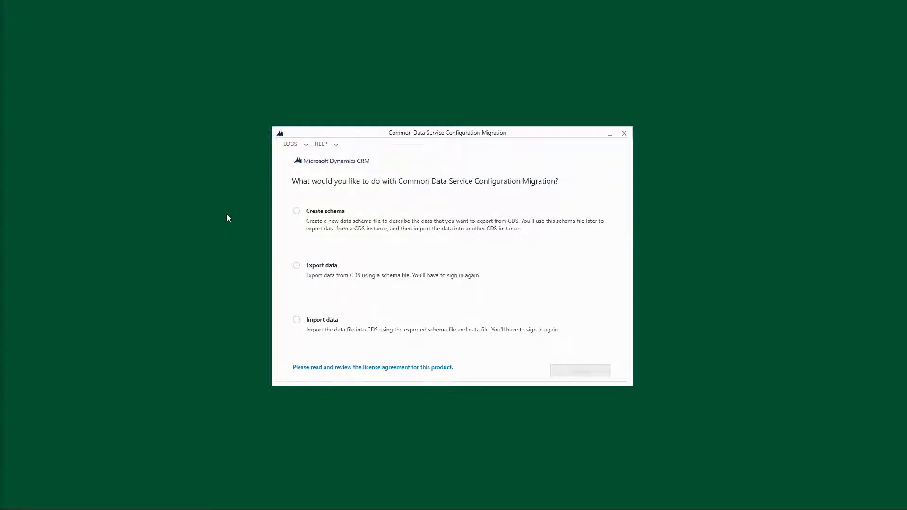
- Select Create schema, then Export data, then Import data to compare the three operations
left_click(297, 211)
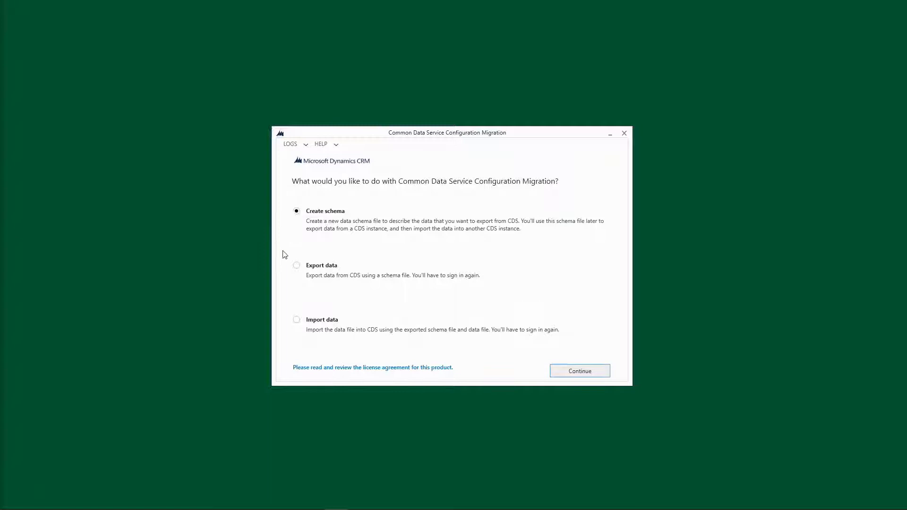
left_click(297, 265)
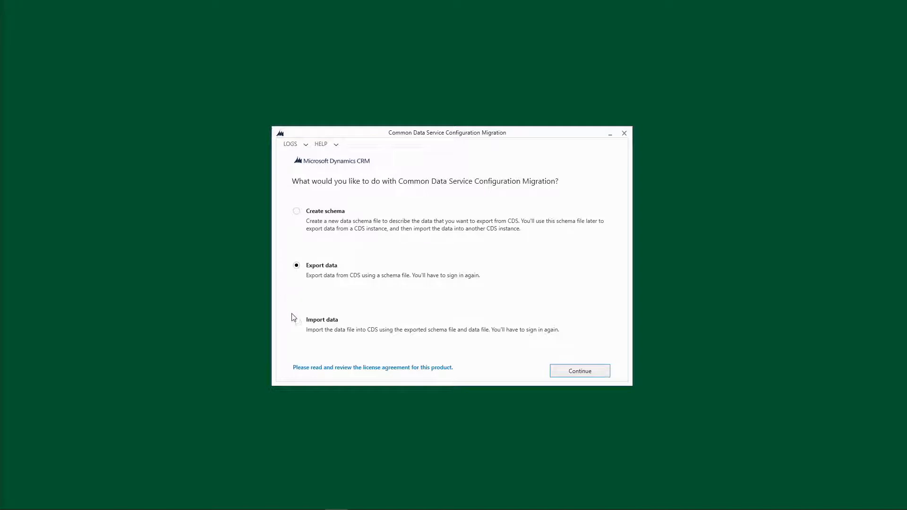
left_click(297, 319)
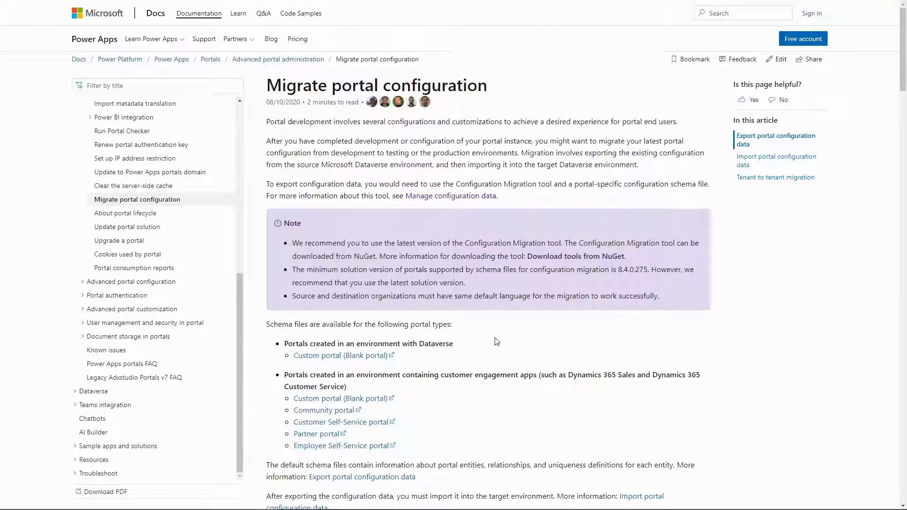
mouse_move(352, 403)
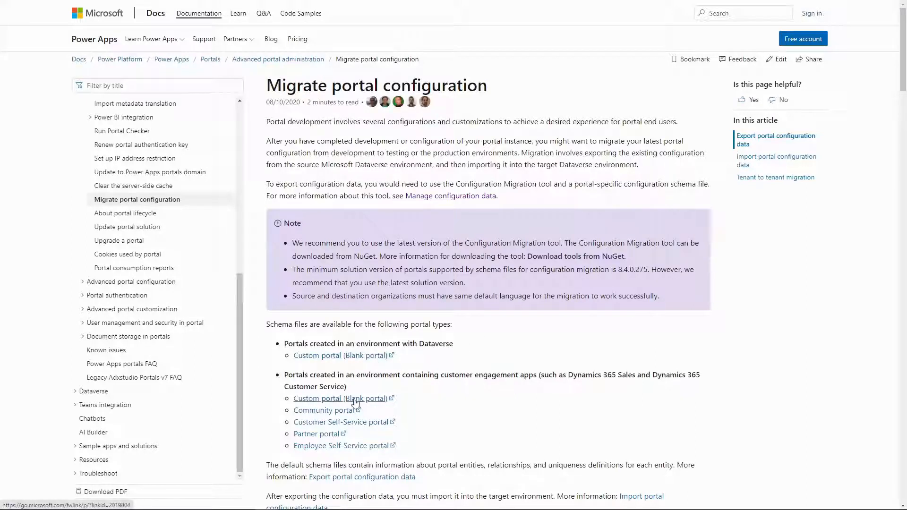
mouse_move(318, 434)
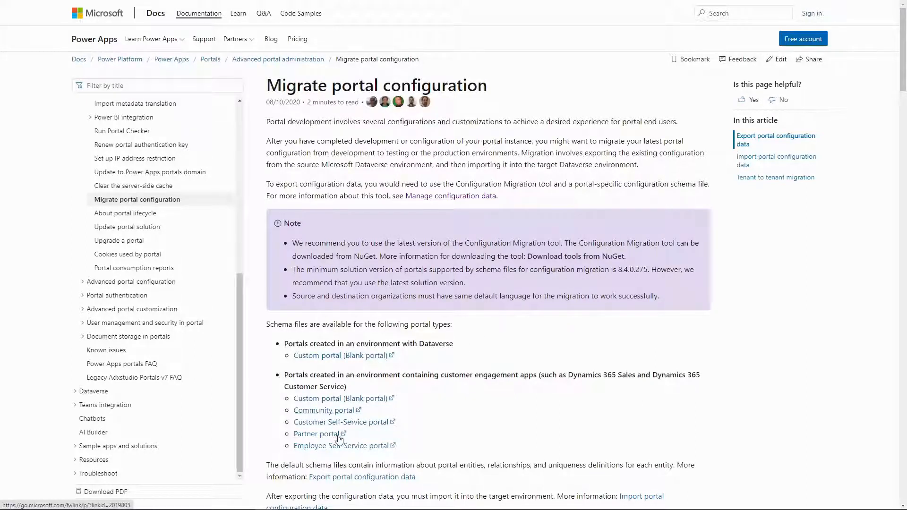